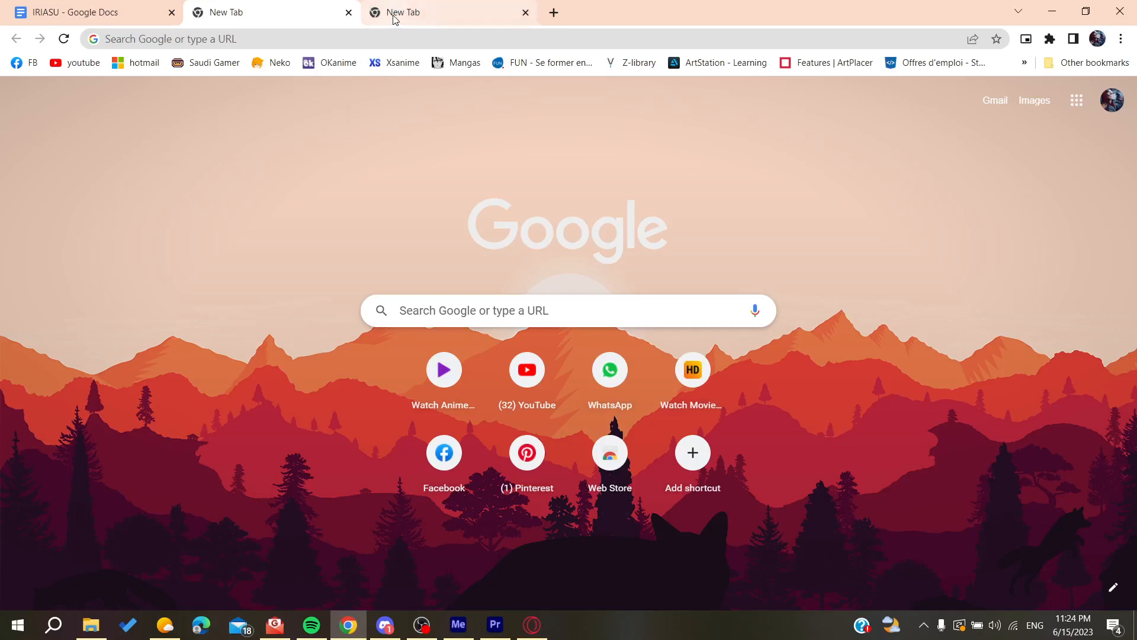
- Enter 'nordvpn' in the address bar and load the NordVPN website's 2-year plan page
{"action": "left_click", "coordinate": [442, 13]}
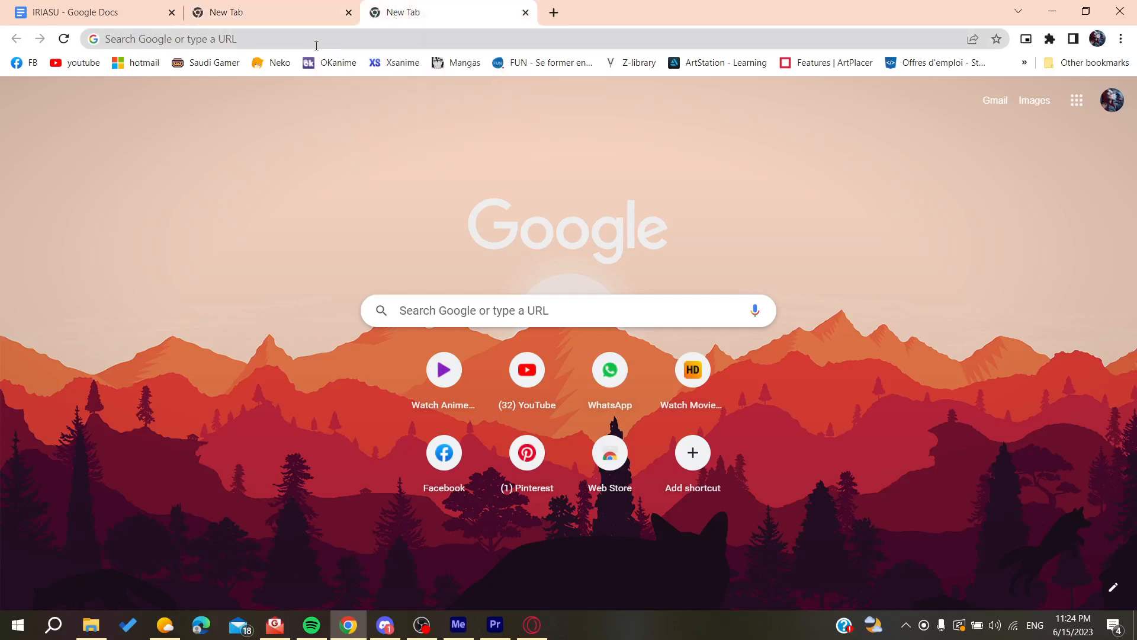
{"action": "type", "text": "b"}
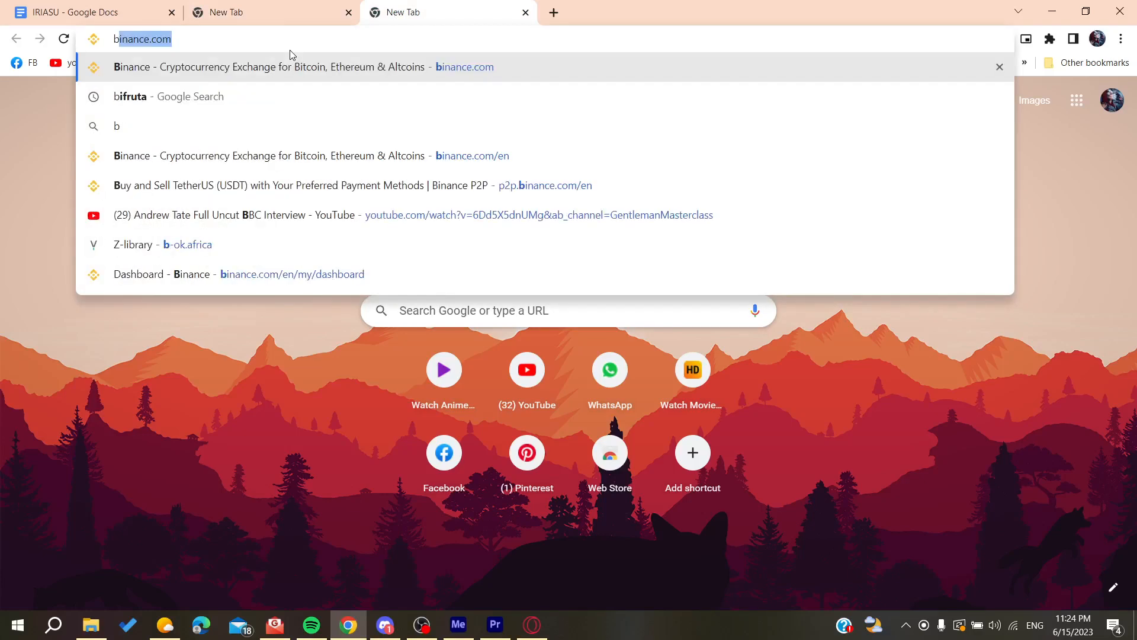
{"action": "type", "text": "nordvpn.com/fastest-vpn-site/"}
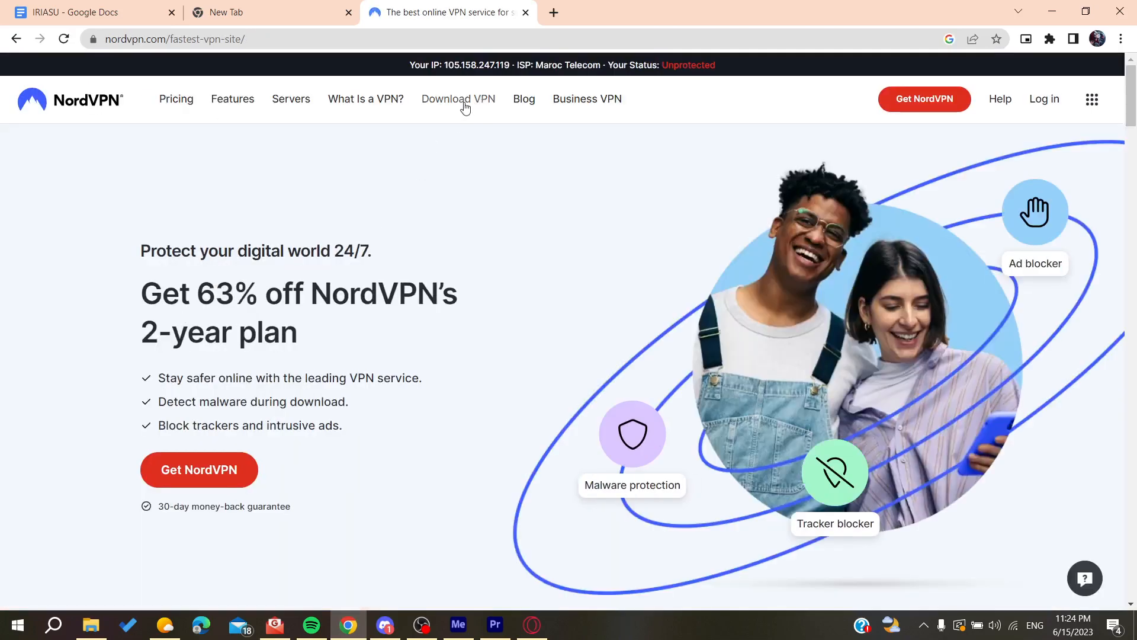
{"action": "mouse_move", "coordinate": [458, 99]}
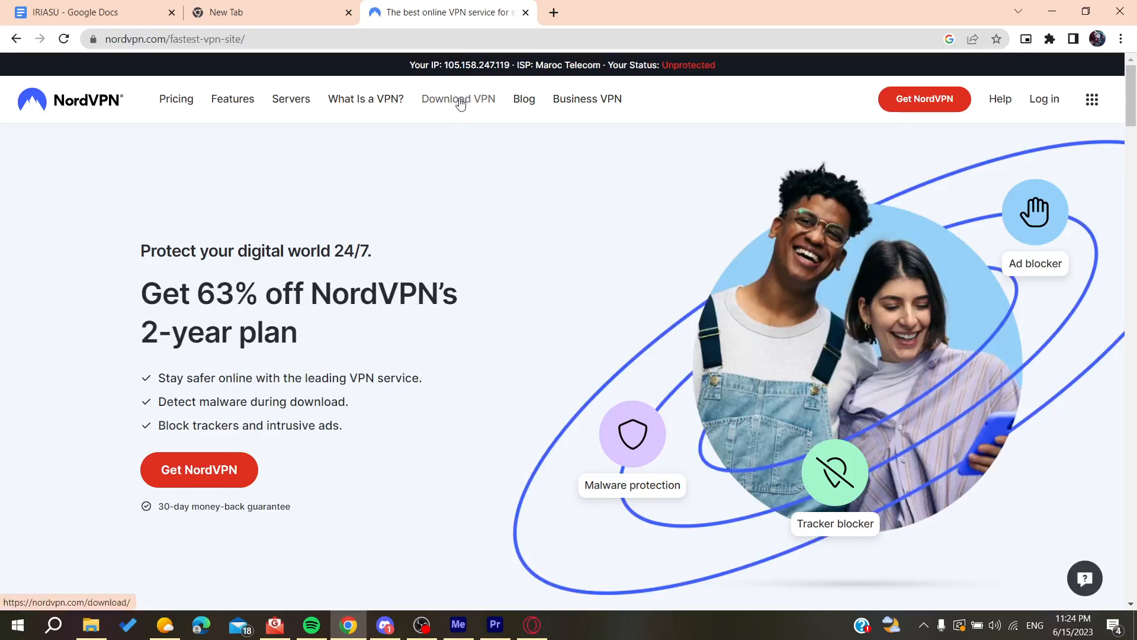
- Go to the Download VPN page for the Windows PC app
{"action": "left_click", "coordinate": [458, 99]}
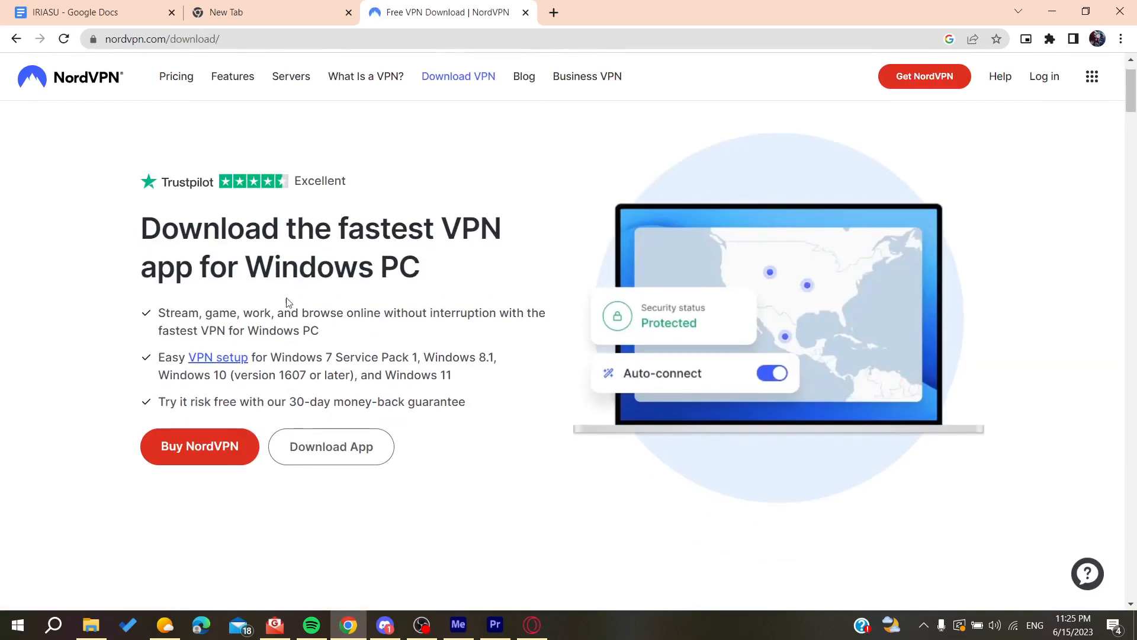
{"action": "mouse_move", "coordinate": [331, 446]}
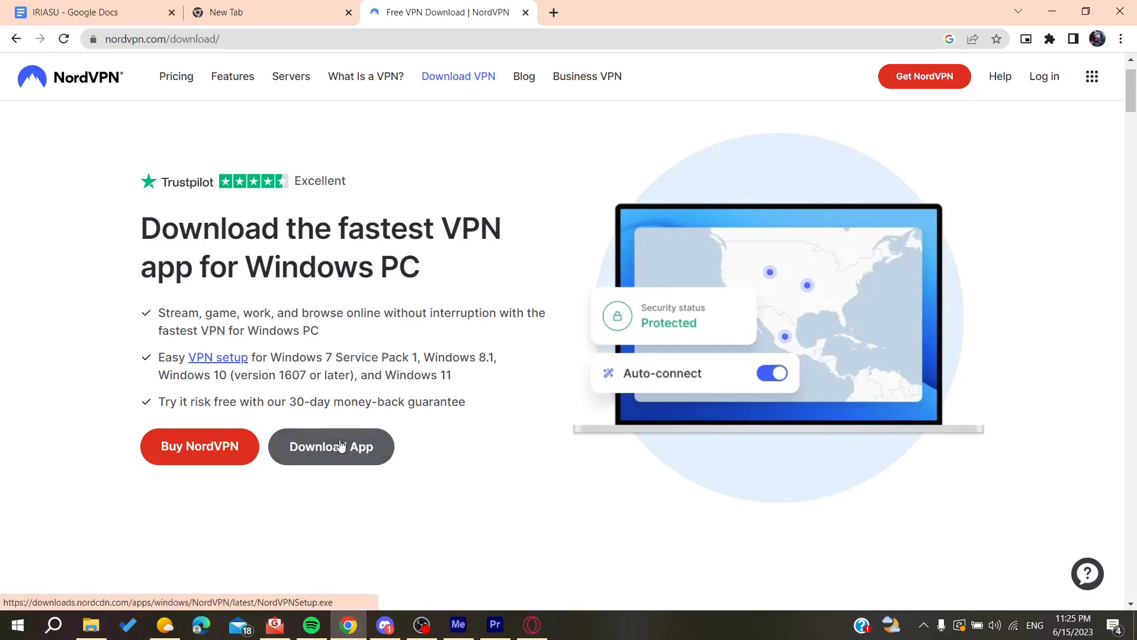
- Download NordVPNSetup.exe to the Desktop through Free Download Manager
{"action": "left_click", "coordinate": [330, 446]}
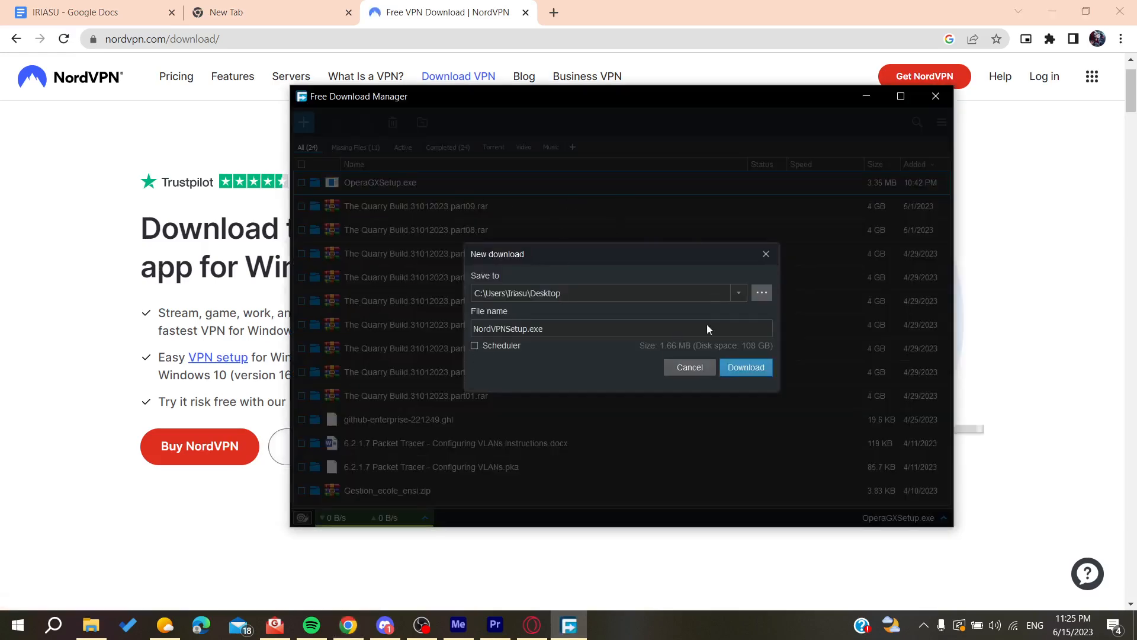
{"action": "left_click", "coordinate": [745, 367]}
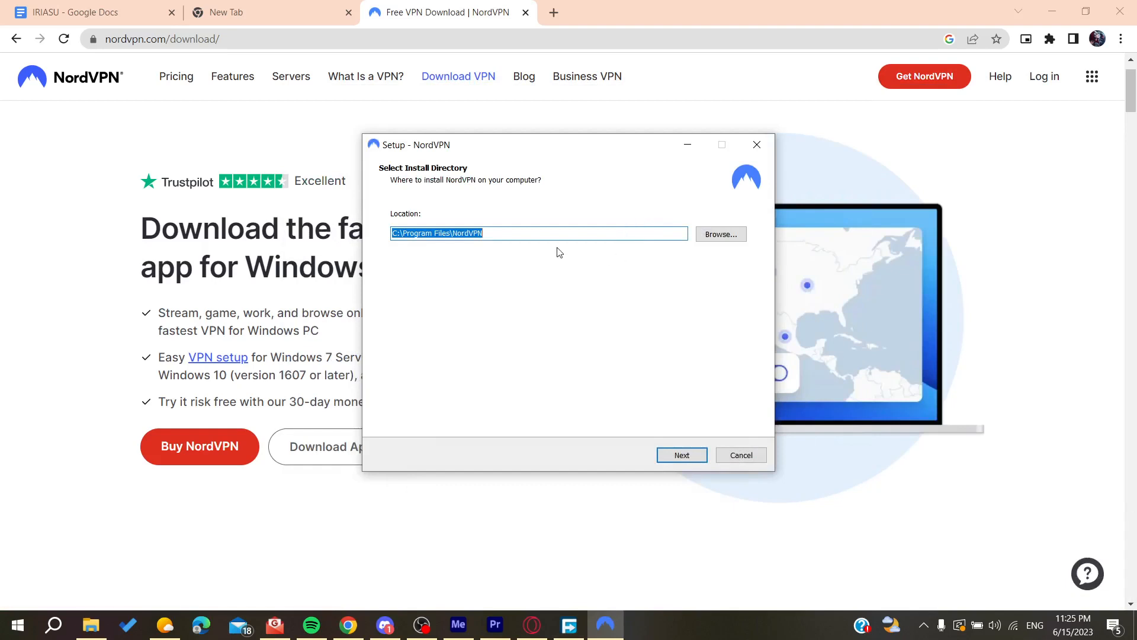
- Install NordVPN 7.9.6.0 without Start menu shortcut or browser extension, then launch it
{"action": "left_click", "coordinate": [680, 455]}
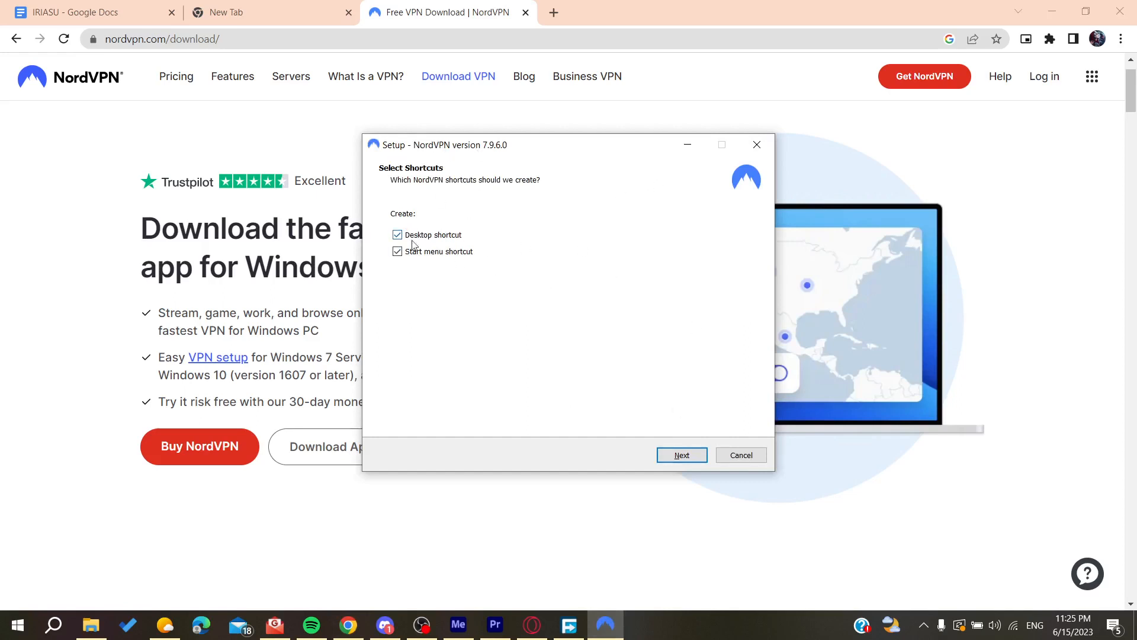
{"action": "left_click", "coordinate": [397, 251]}
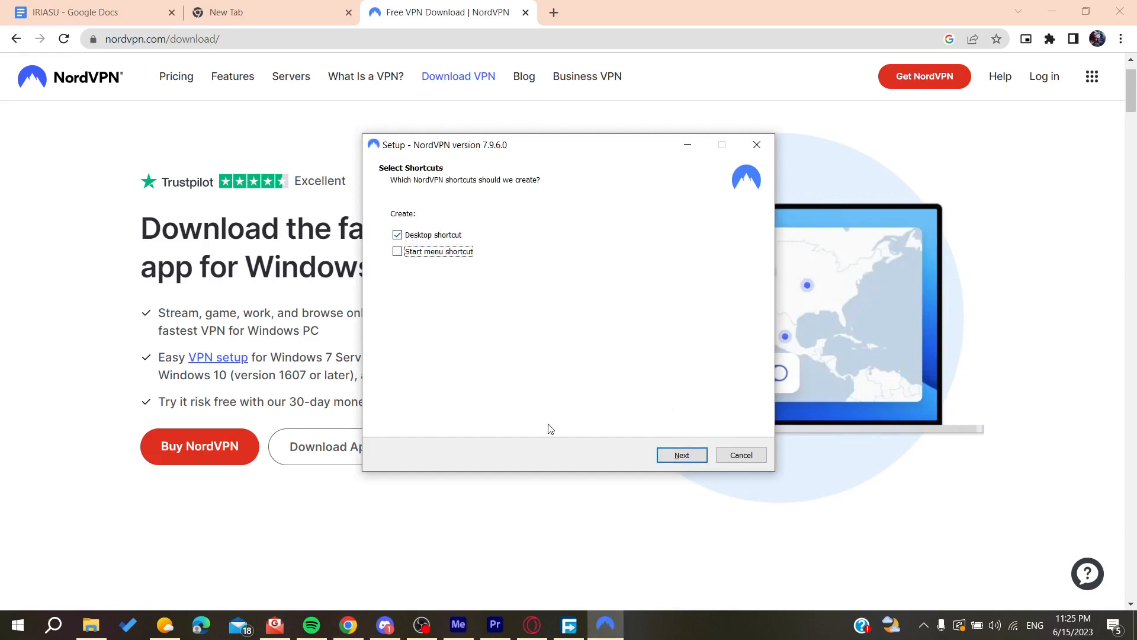
{"action": "left_click", "coordinate": [680, 455]}
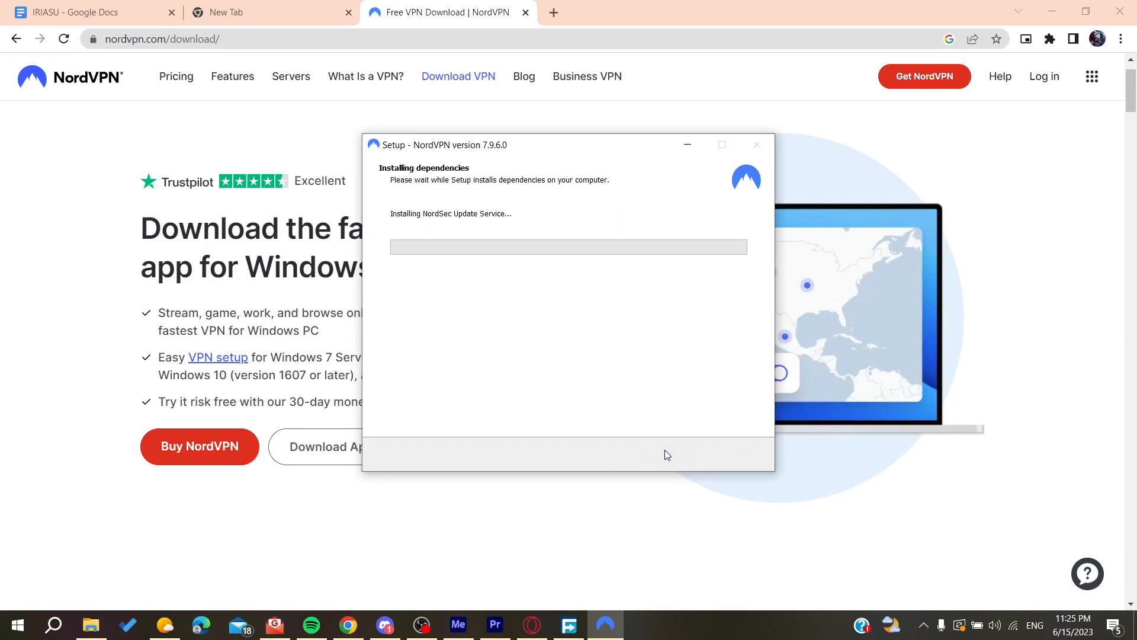
{"action": "mouse_move", "coordinate": [448, 297]}
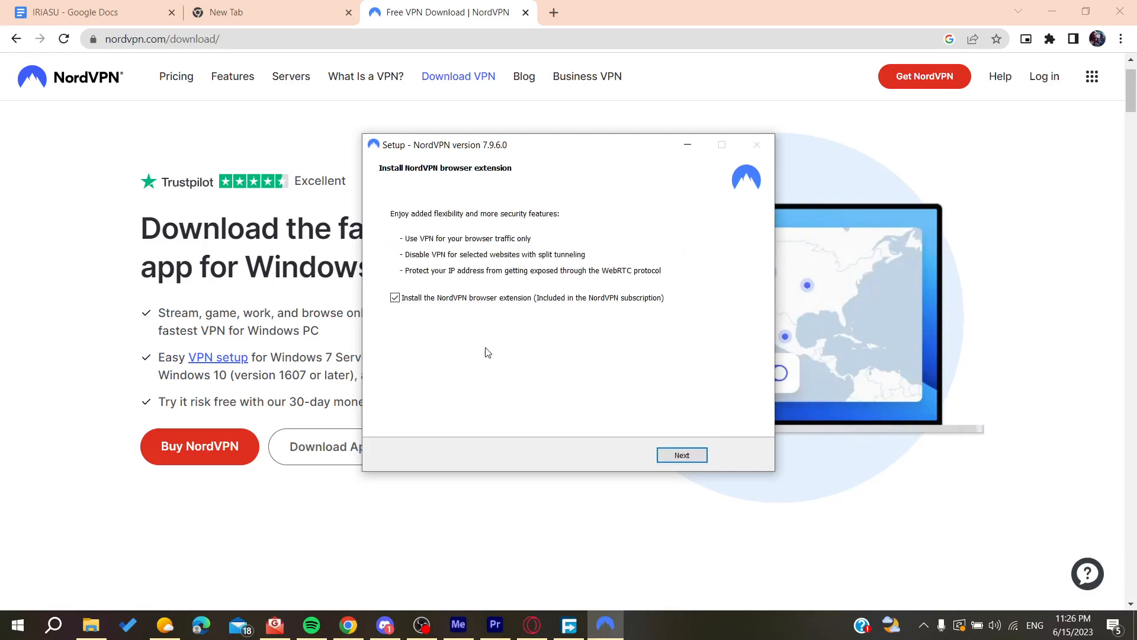
{"action": "left_click", "coordinate": [395, 298]}
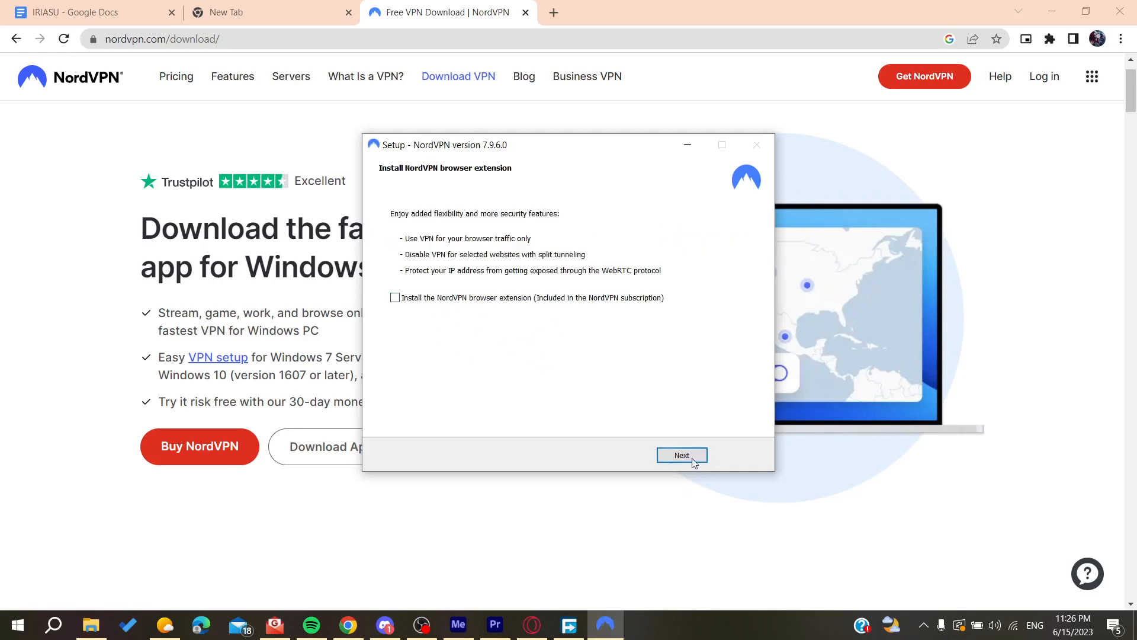
{"action": "left_click", "coordinate": [681, 455]}
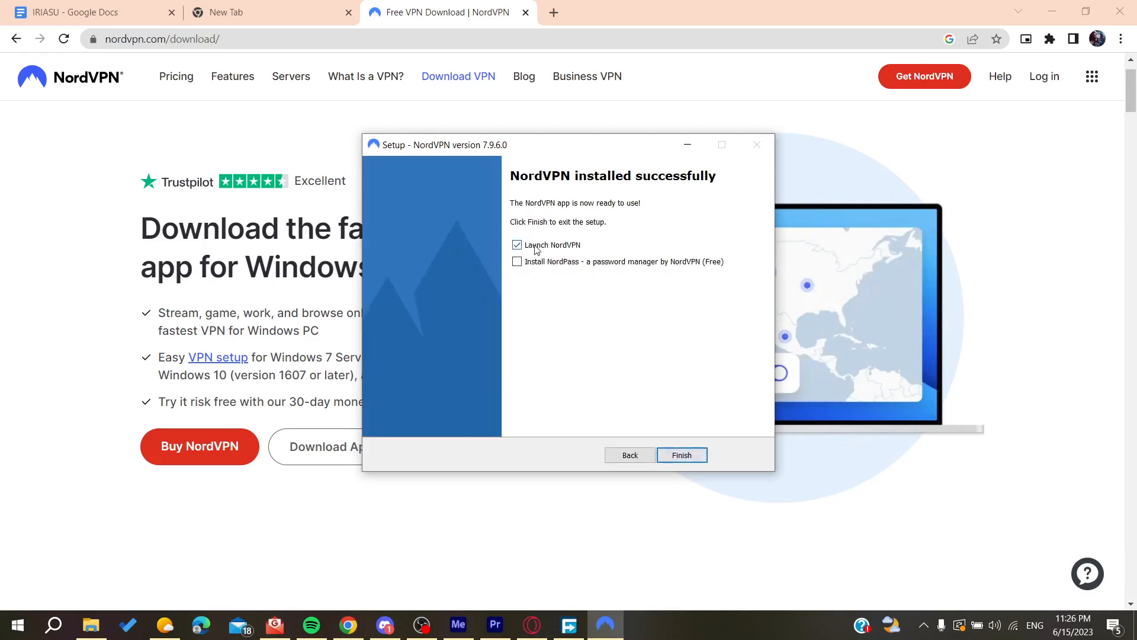
{"action": "left_click", "coordinate": [680, 455]}
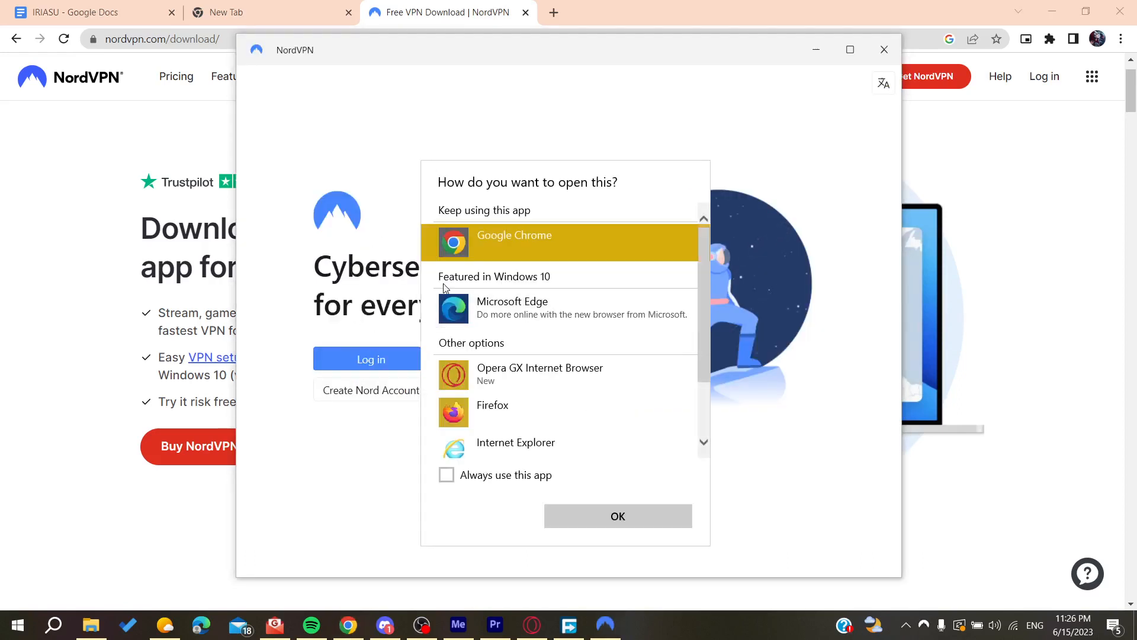
- Always open NordVPN login links in Google Chrome, then maximize the NordVPN window
{"action": "left_click", "coordinate": [617, 516]}
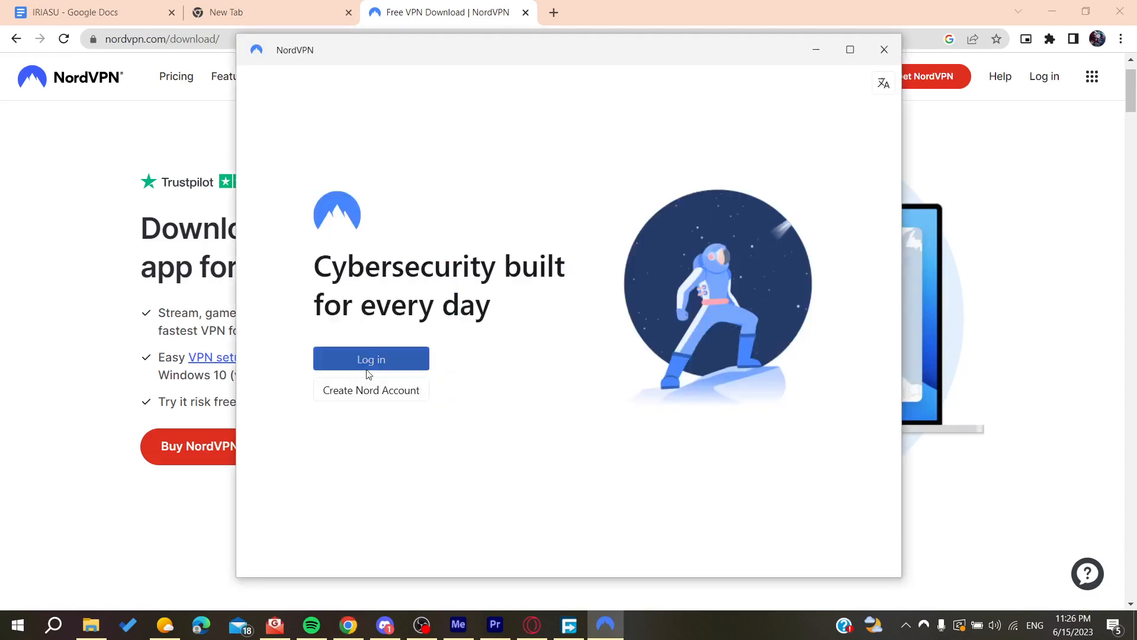
{"action": "left_click", "coordinate": [371, 358]}
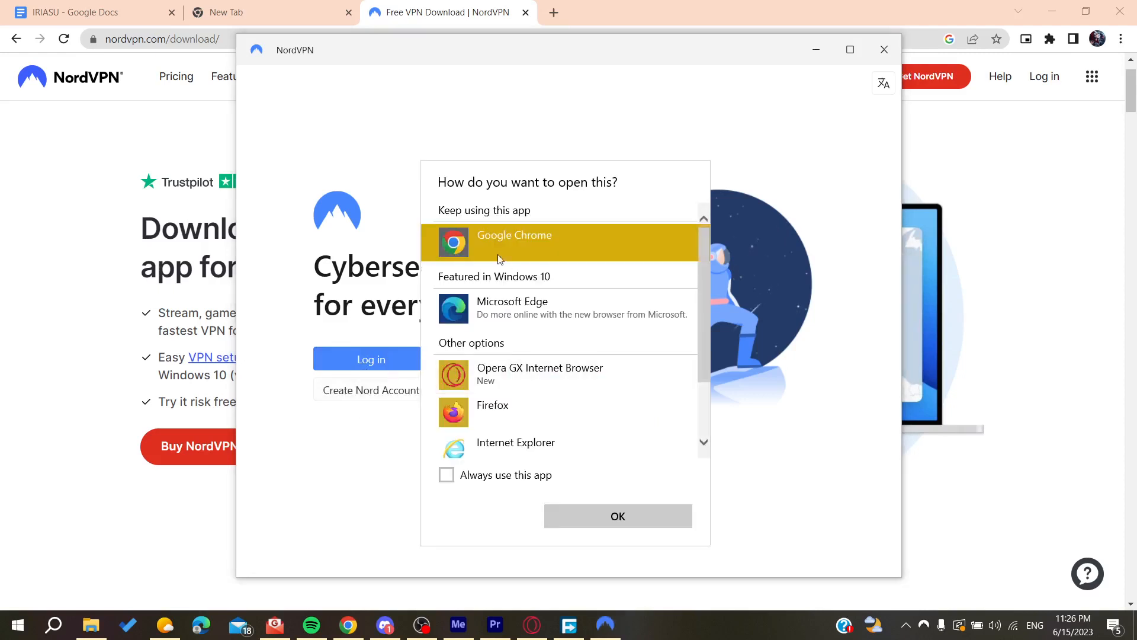
{"action": "left_click", "coordinate": [446, 475]}
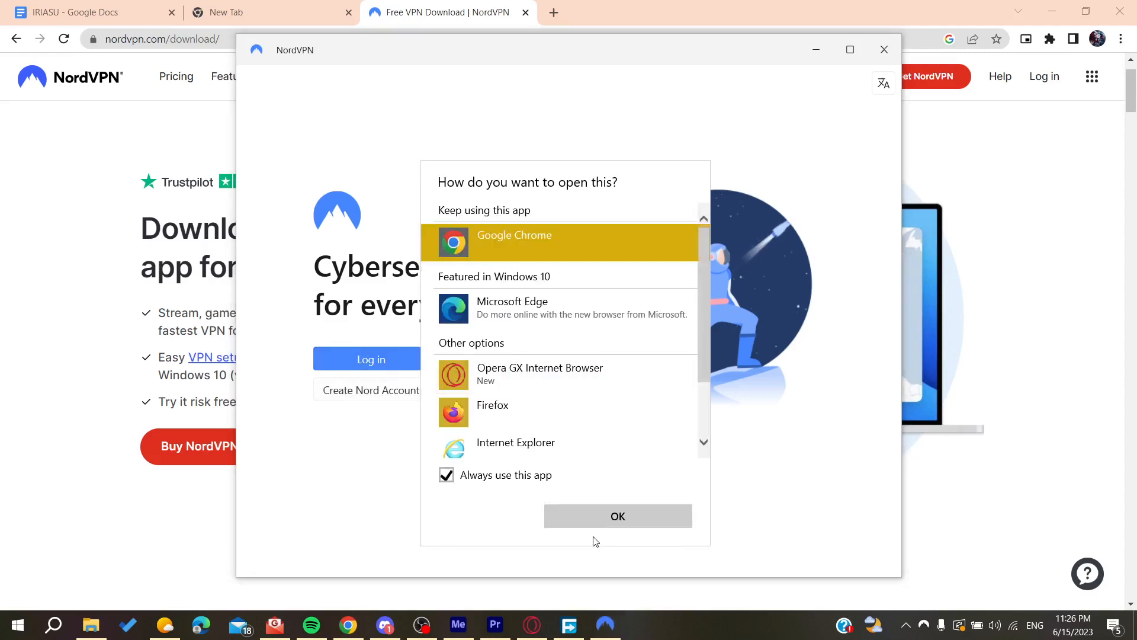
{"action": "left_click", "coordinate": [617, 516]}
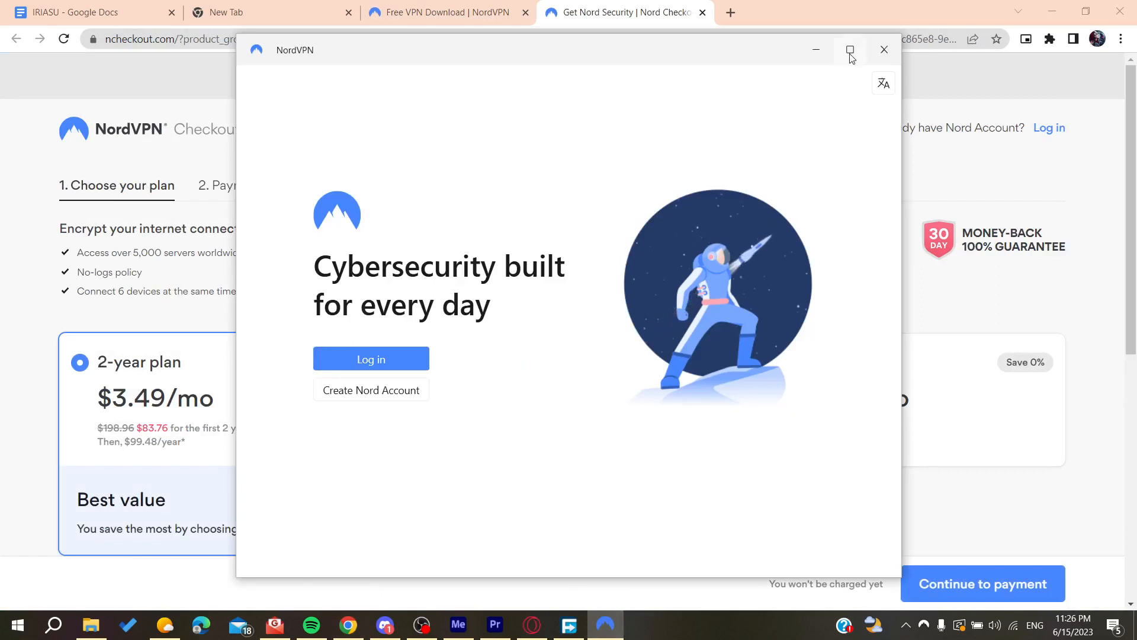
{"action": "left_click", "coordinate": [850, 50]}
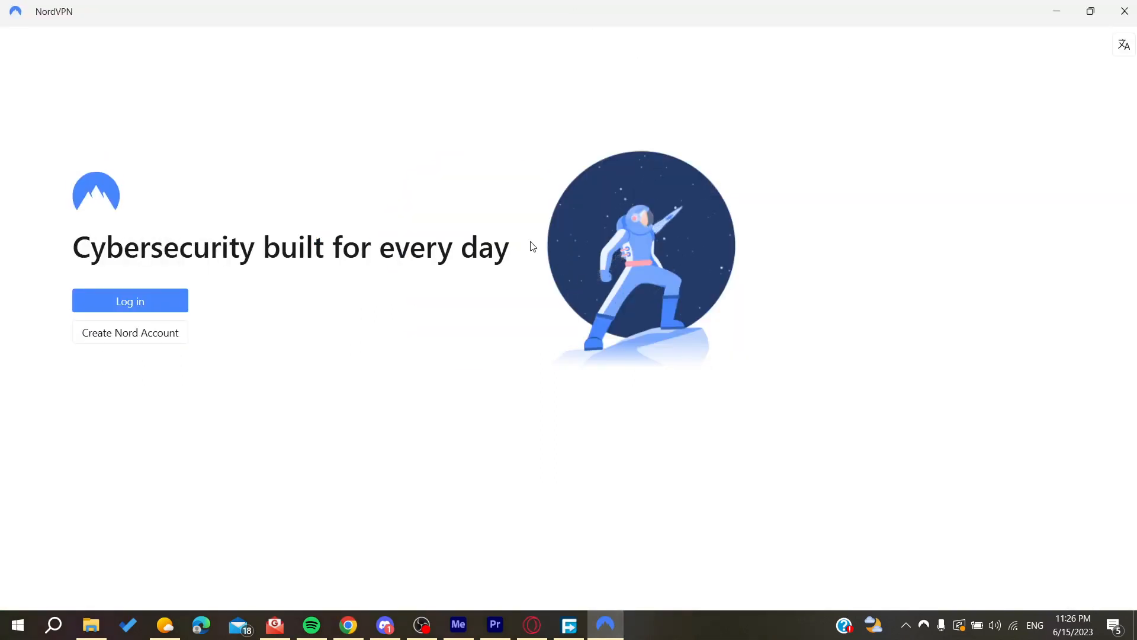
- Log in to the app and expand the server list under Quick Connect
{"action": "left_click", "coordinate": [130, 300]}
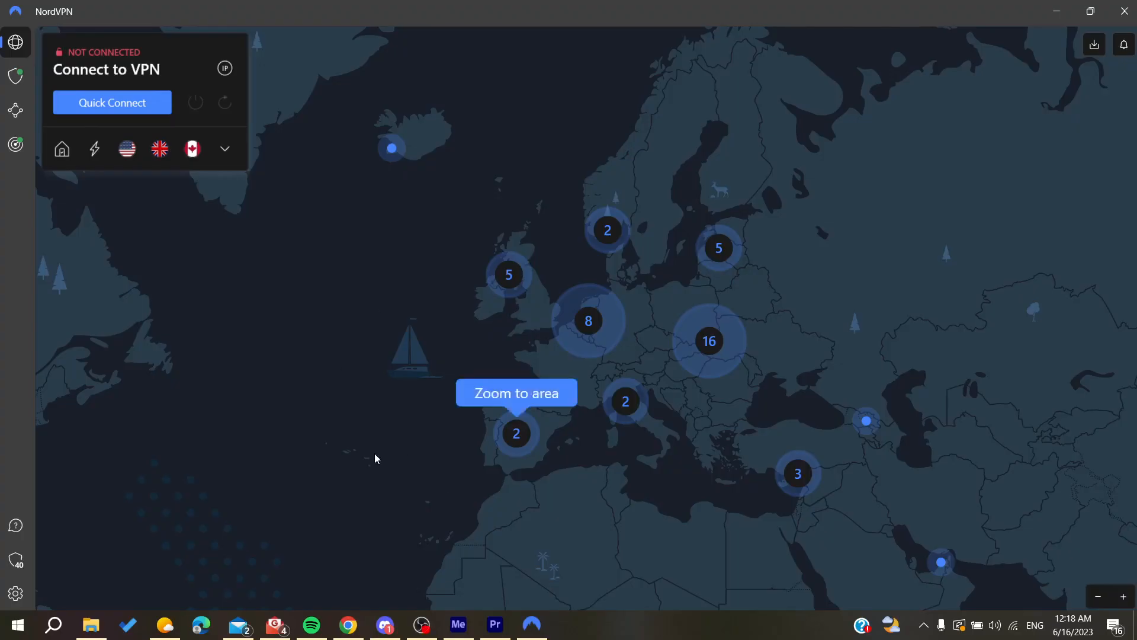
{"action": "mouse_move", "coordinate": [397, 469]}
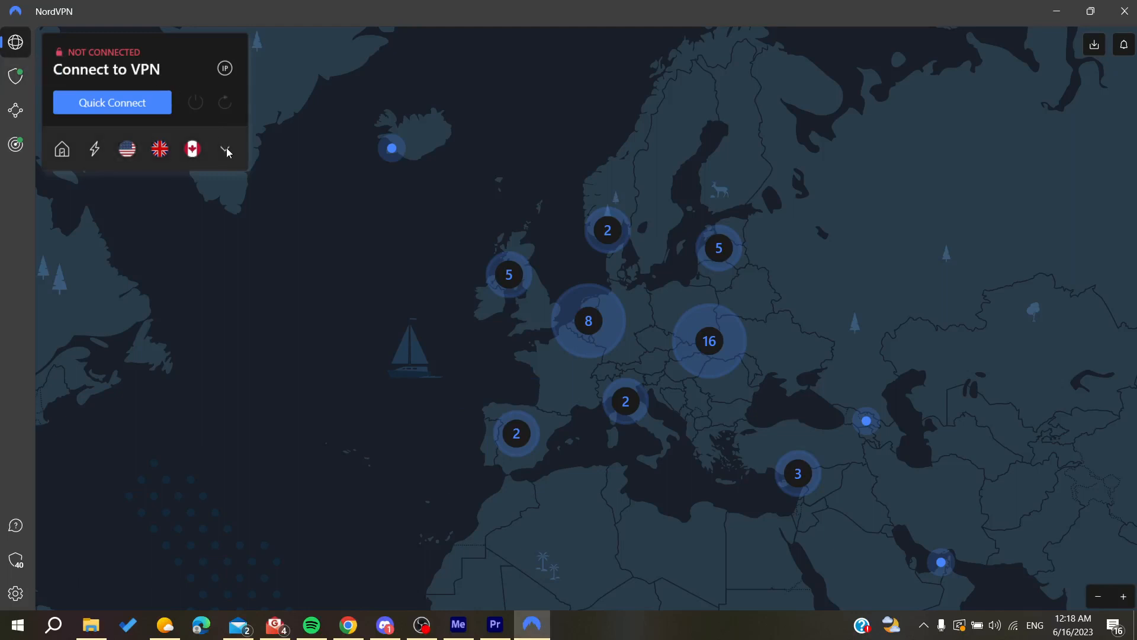
{"action": "left_click", "coordinate": [225, 149]}
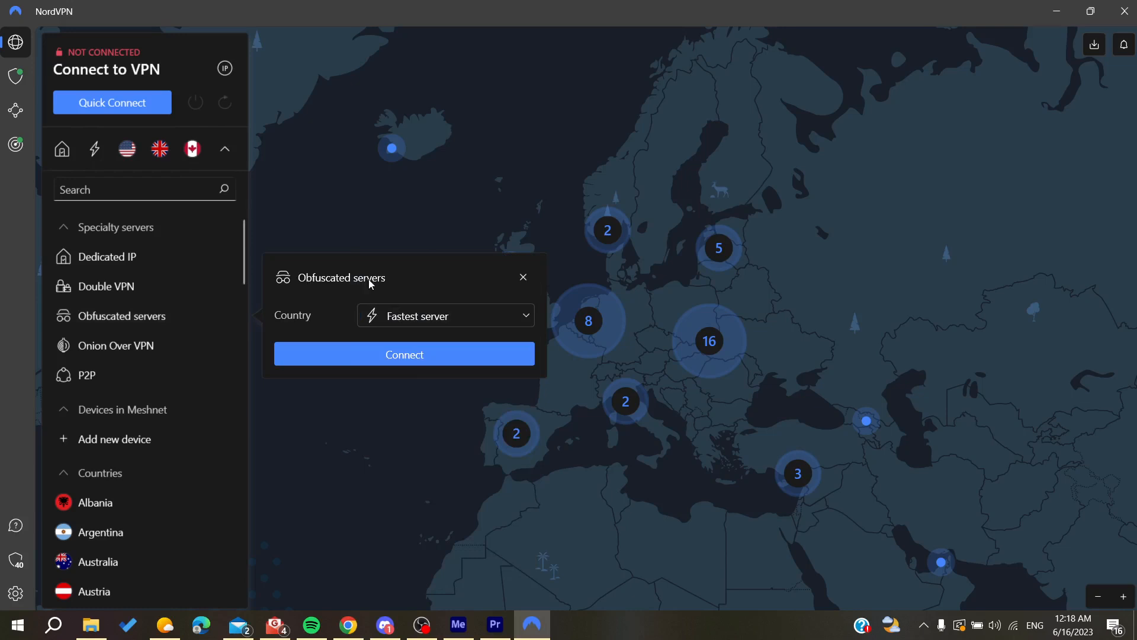
- Connect to the Fastest obfuscated server (Spain #211) after briefly choosing Canada
{"action": "left_click", "coordinate": [443, 314]}
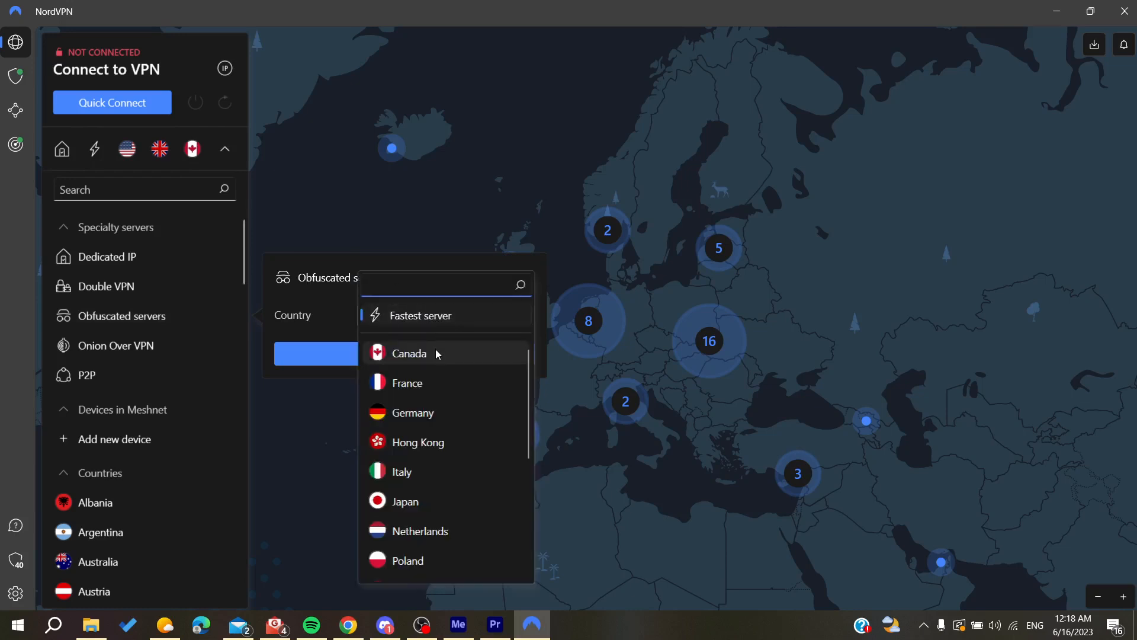
{"action": "left_click", "coordinate": [409, 353]}
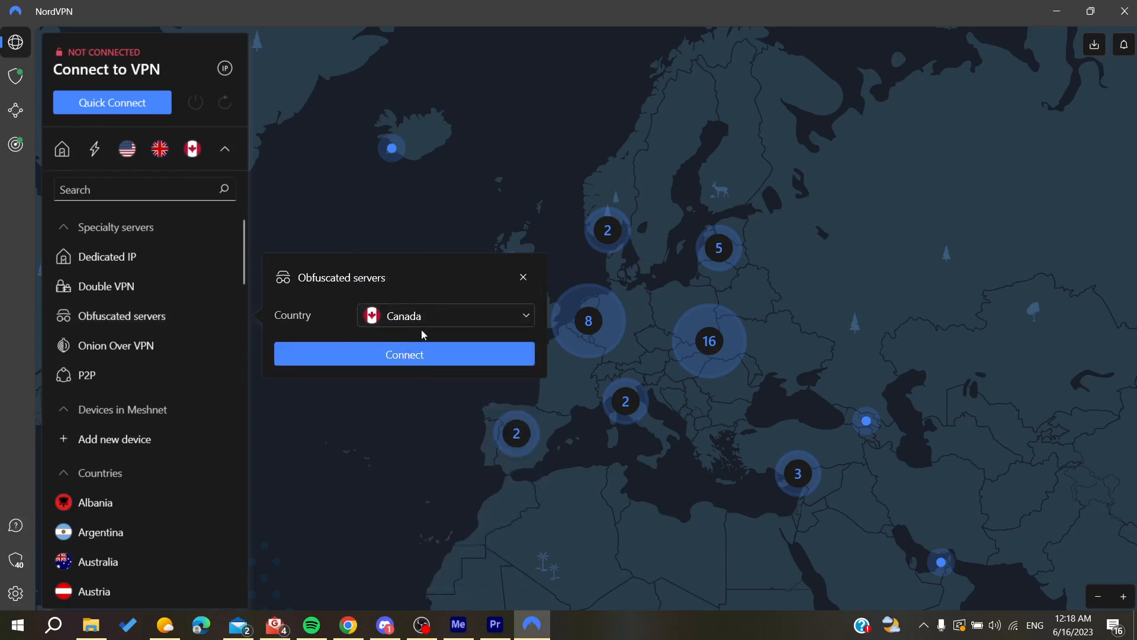
{"action": "left_click", "coordinate": [445, 314]}
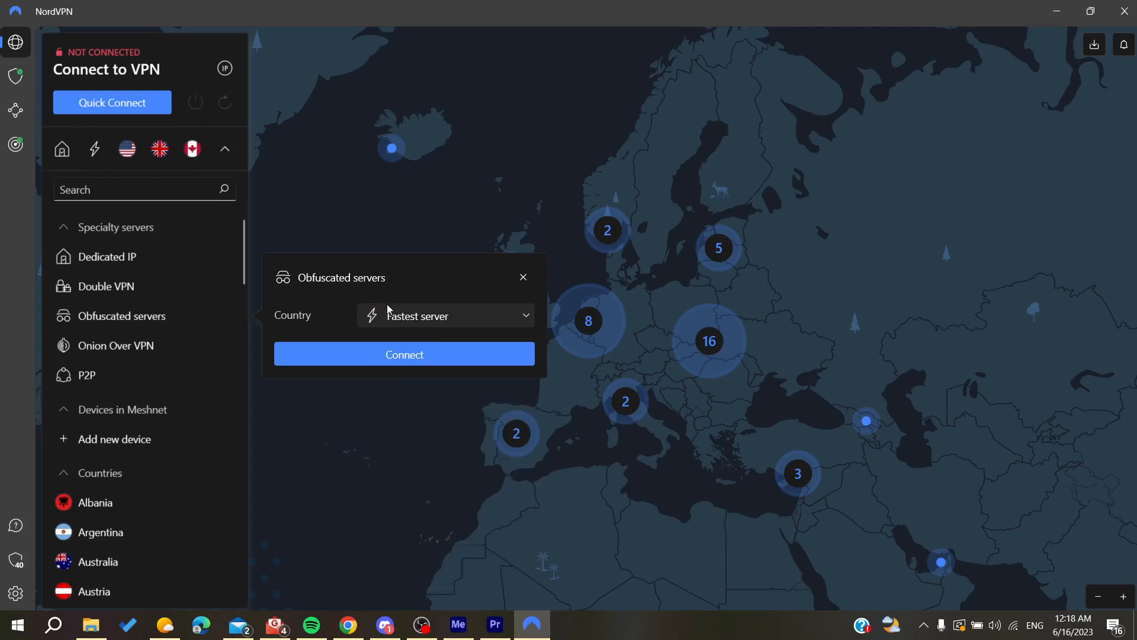
{"action": "left_click", "coordinate": [404, 354]}
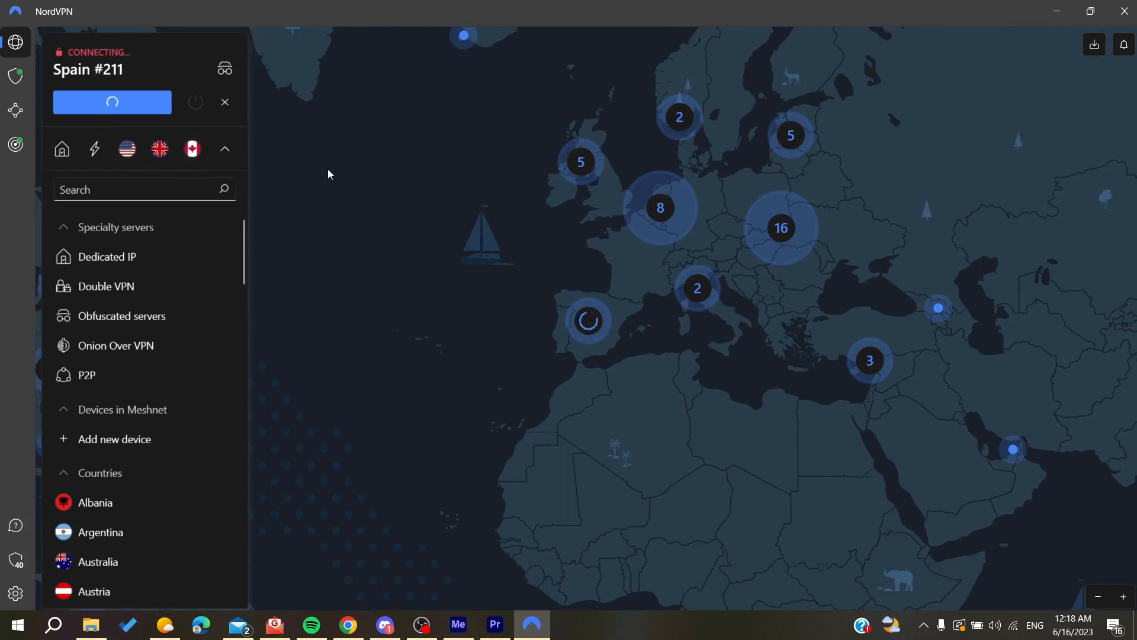
{"action": "mouse_move", "coordinate": [416, 325]}
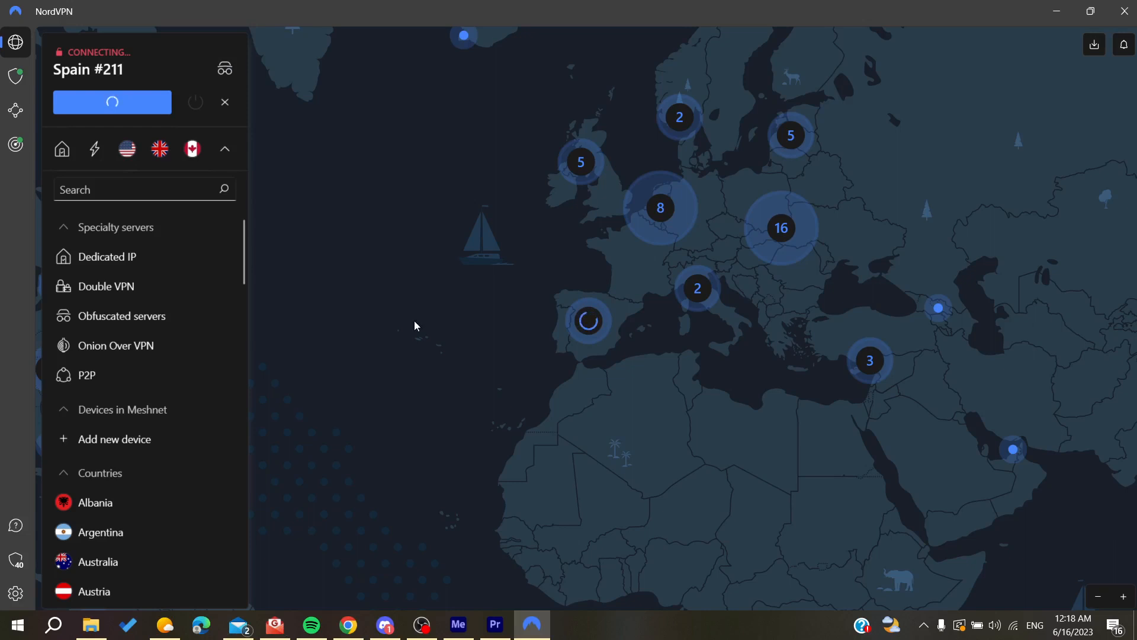